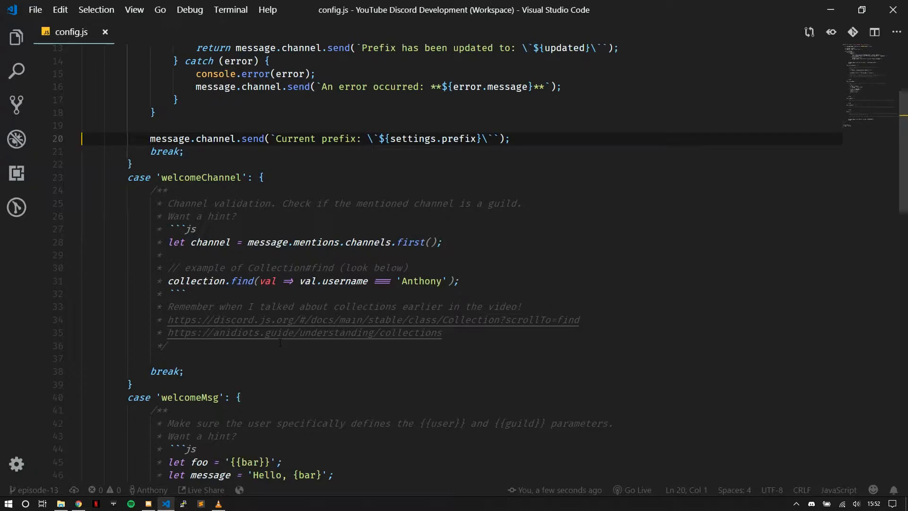
Send the config prefix commands in #lincoln so the bot switches to ^^ and back to !!
{"action": "scroll", "scroll_direction": "down", "scroll_amount": 3}
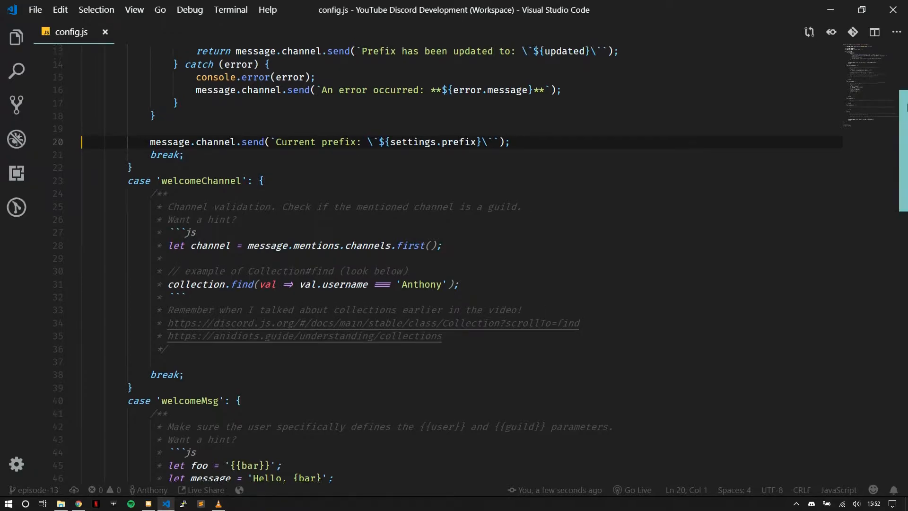
{"action": "scroll", "scroll_direction": "up", "scroll_amount": 3}
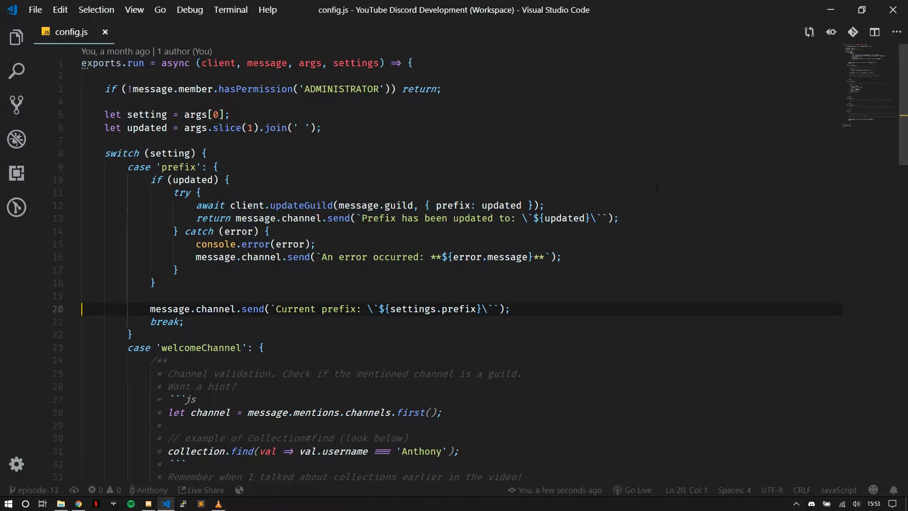
{"action": "scroll", "scroll_direction": "down", "scroll_amount": 3}
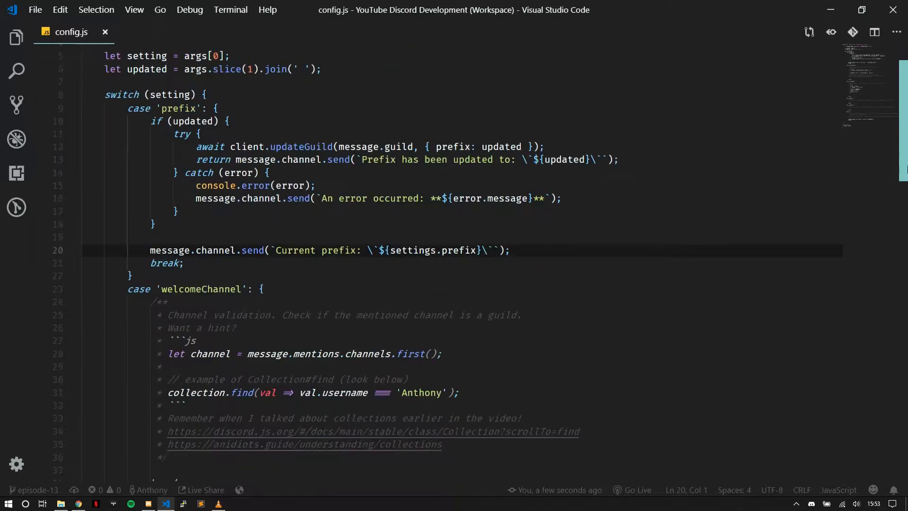
{"action": "scroll", "scroll_direction": "up", "scroll_amount": 3}
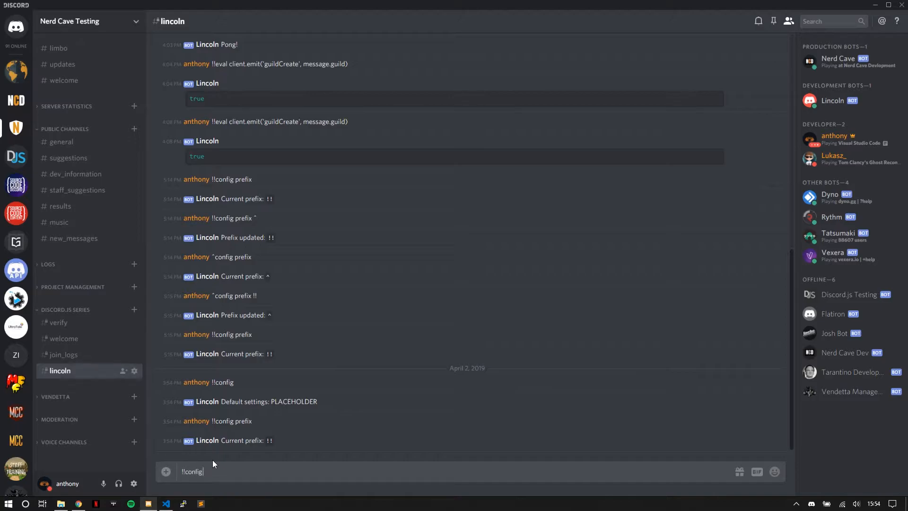
{"action": "type", "text": "prefix"}
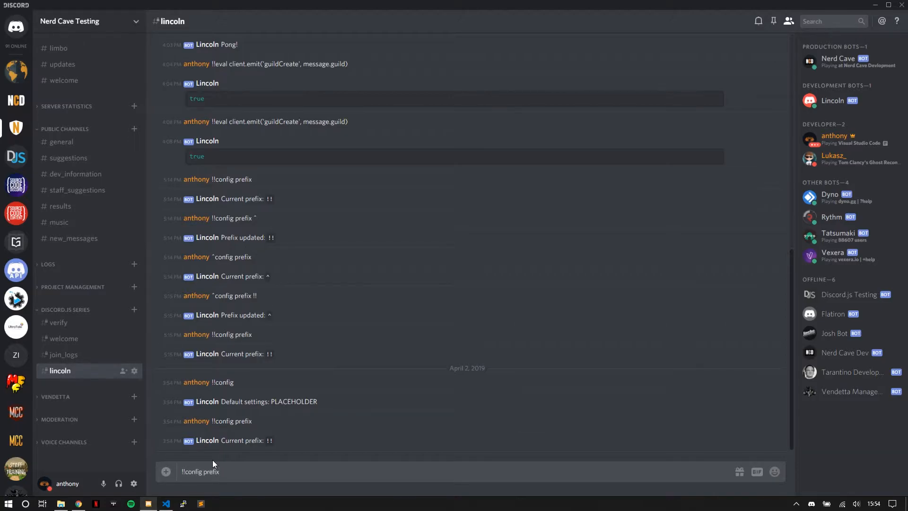
{"action": "key", "text": "Return"}
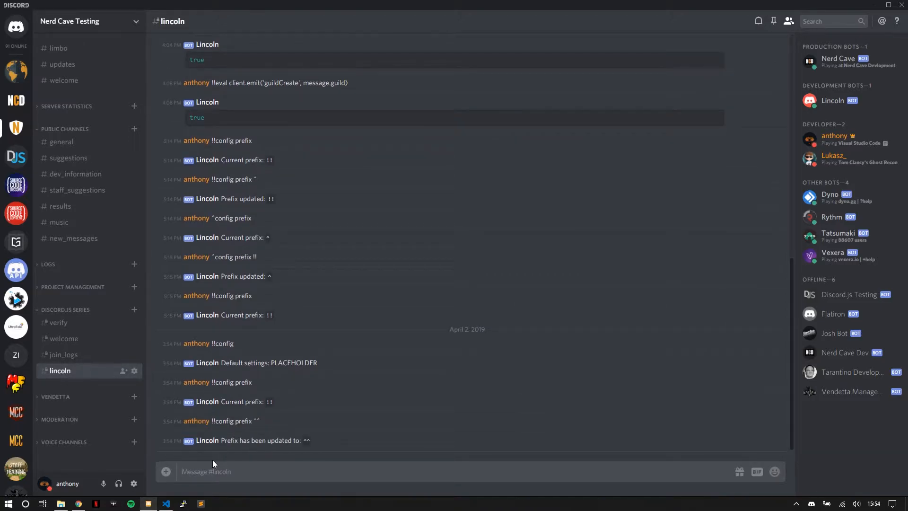
{"action": "type", "text": "^^conf"}
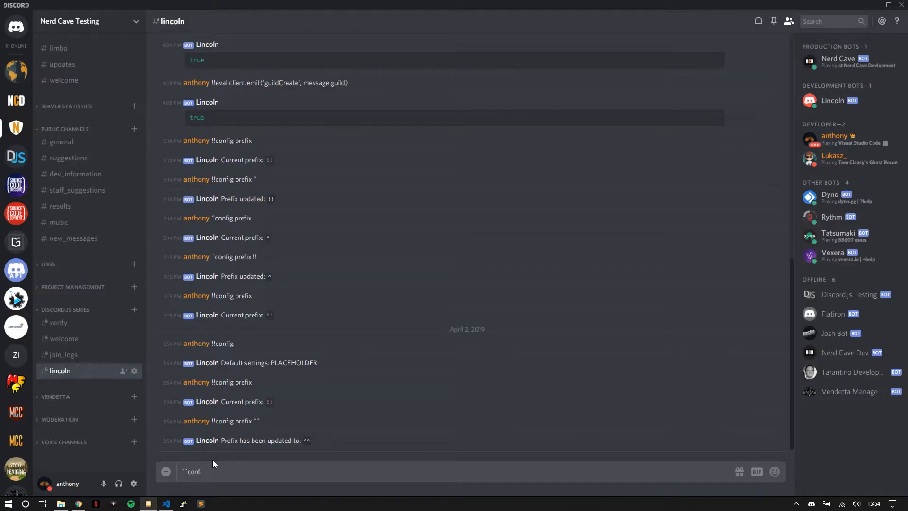
{"action": "key", "text": "Return"}
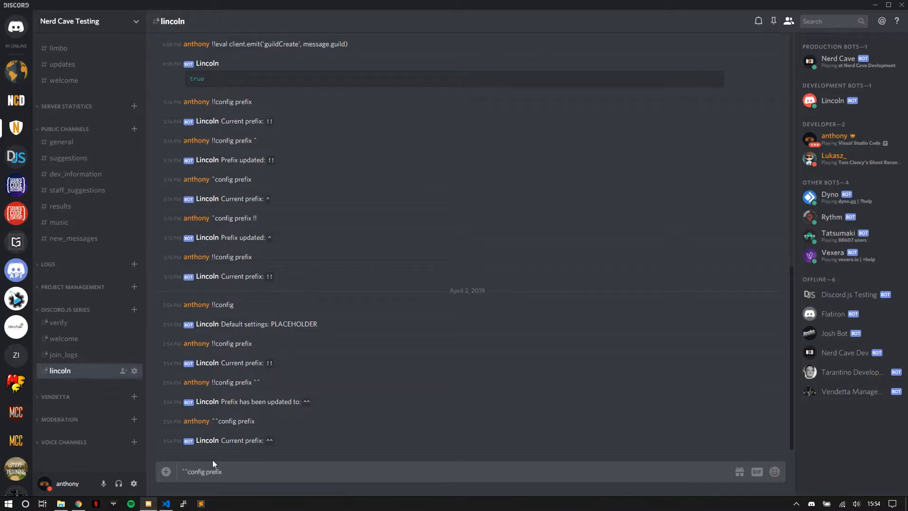
{"action": "key", "text": "Return"}
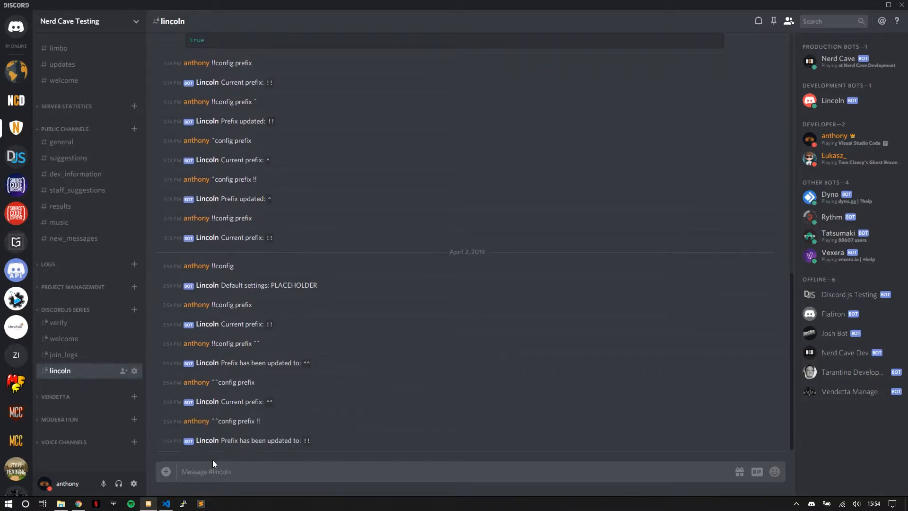
{"action": "scroll", "scroll_direction": "down", "scroll_amount": 3}
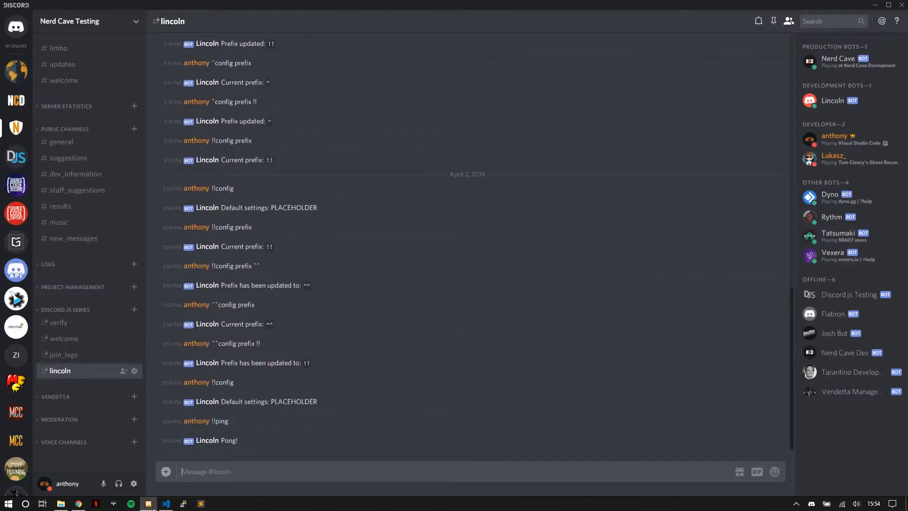
Switch back to config.js in Visual Studio Code.
{"action": "left_click", "coordinate": [166, 502]}
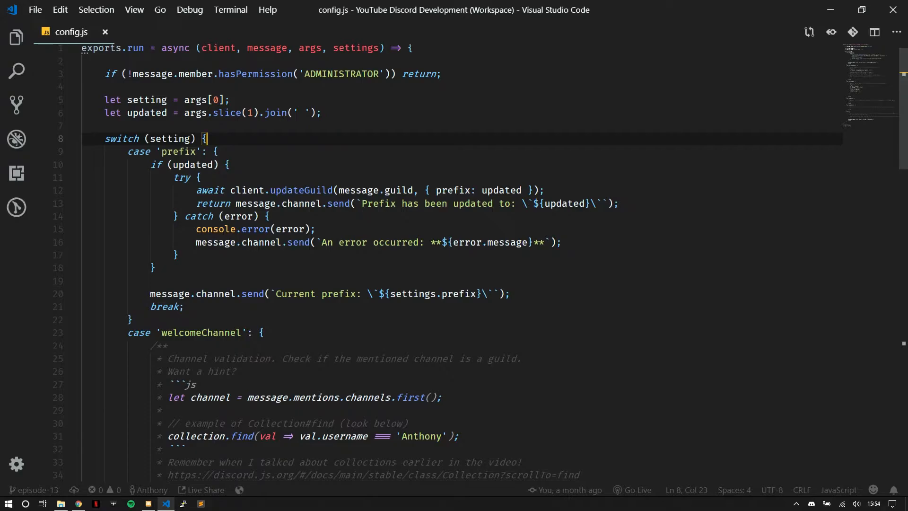
Delete message.mentions.channels.first(); on line 28 so the hint reads 'let channel ='.
{"action": "scroll", "scroll_direction": "down", "scroll_amount": 3}
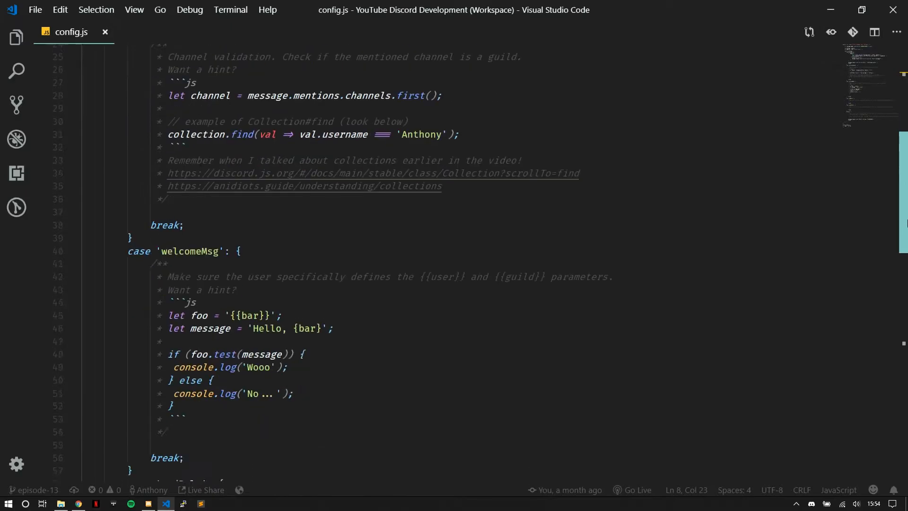
{"action": "scroll", "scroll_direction": "up", "scroll_amount": 3}
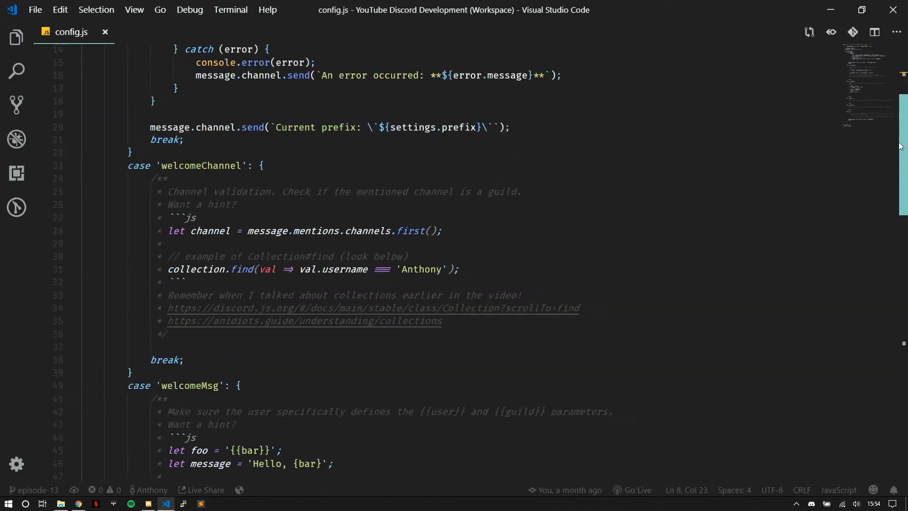
{"action": "scroll", "scroll_direction": "up", "scroll_amount": 3}
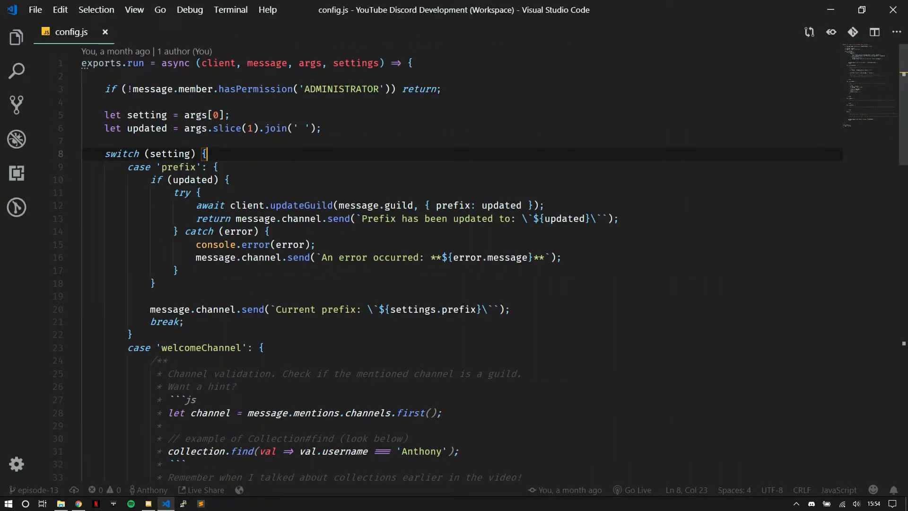
{"action": "scroll", "scroll_direction": "down", "scroll_amount": 3}
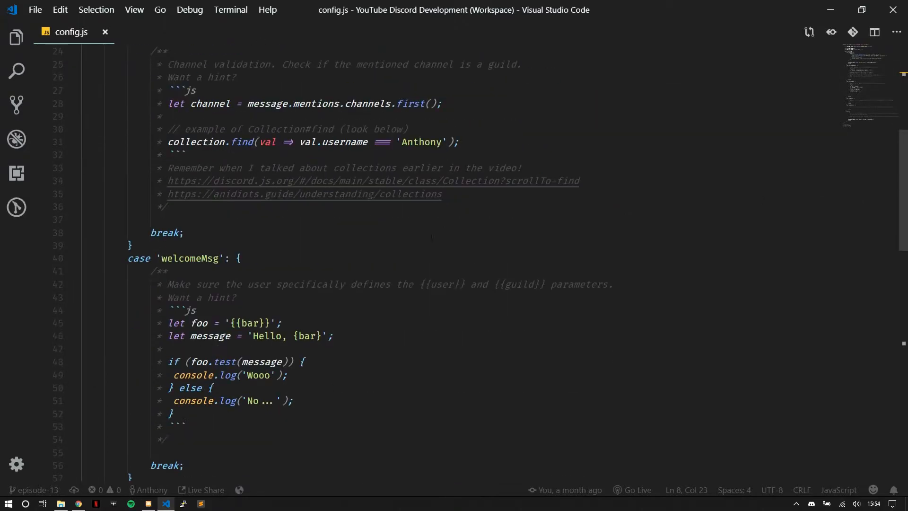
{"action": "scroll", "scroll_direction": "up", "scroll_amount": 3}
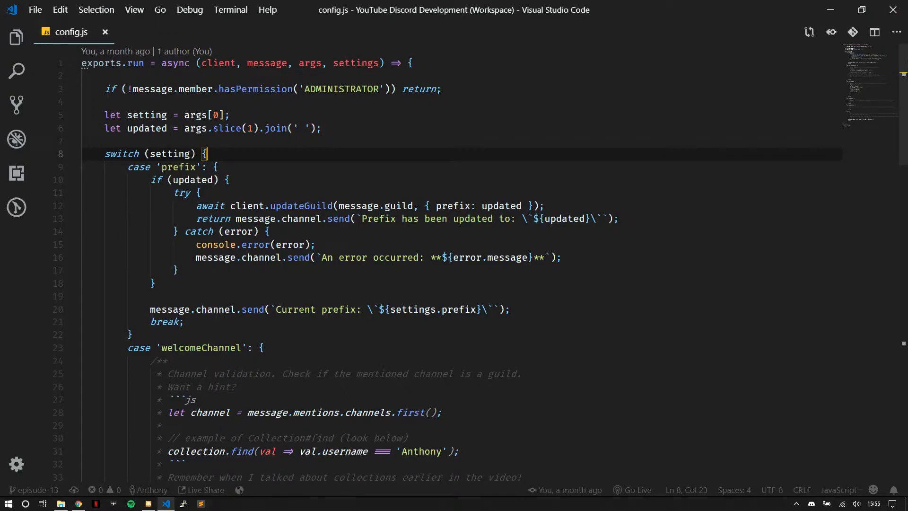
{"action": "scroll", "scroll_direction": "down", "scroll_amount": 3}
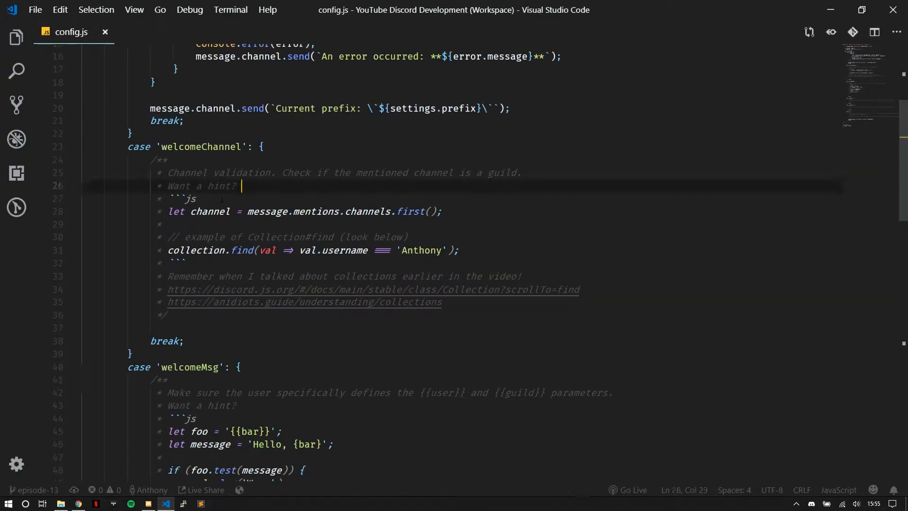
{"action": "scroll", "scroll_direction": "down", "scroll_amount": 3}
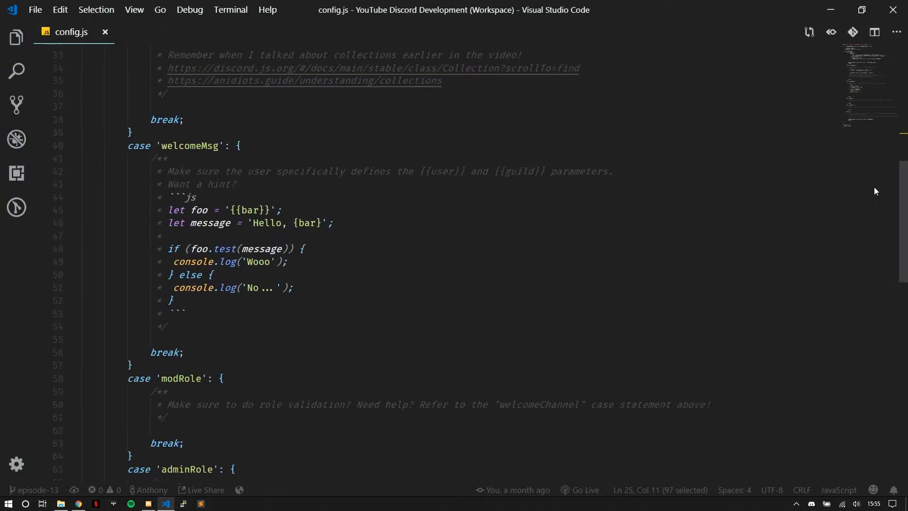
{"action": "left_click", "coordinate": [197, 171]}
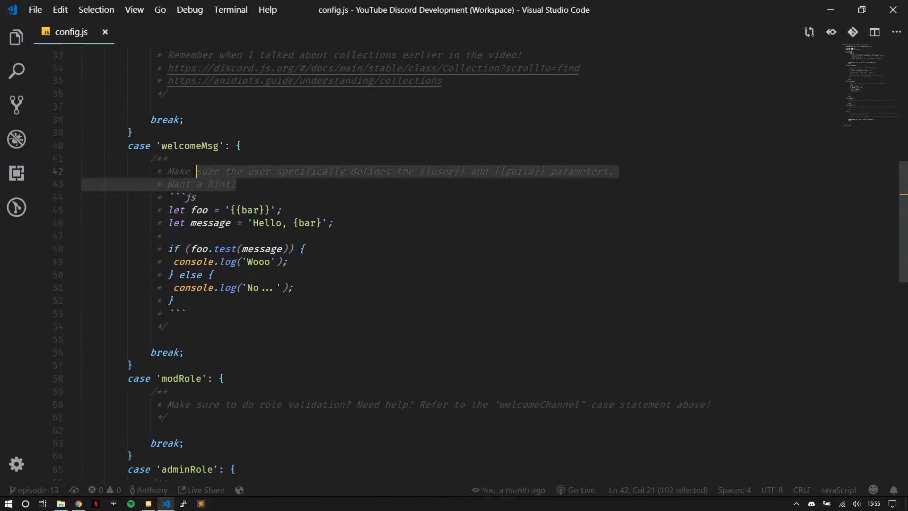
{"action": "left_click", "coordinate": [172, 300]}
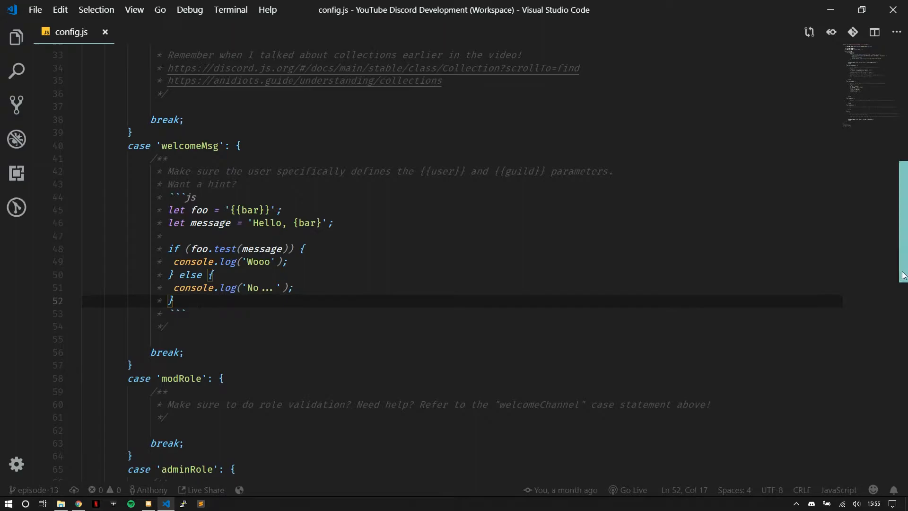
{"action": "scroll", "scroll_direction": "up", "scroll_amount": 3}
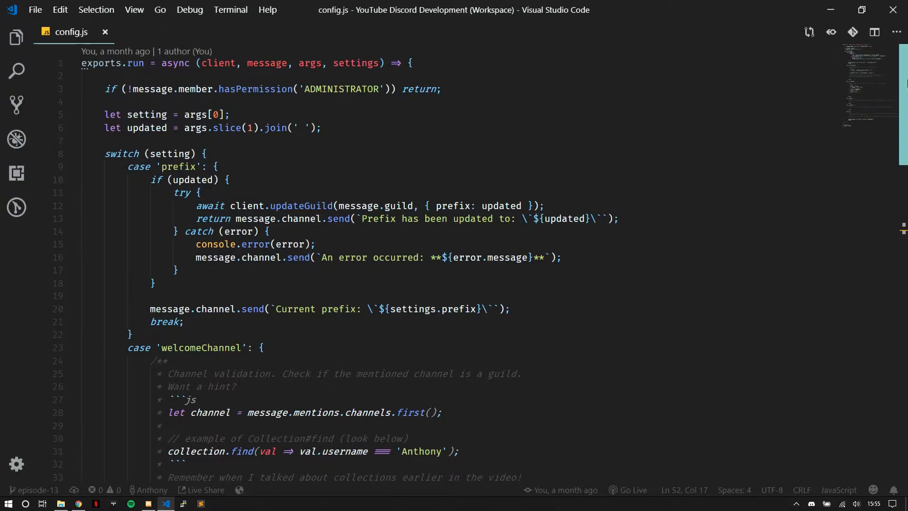
{"action": "scroll", "scroll_direction": "down", "scroll_amount": 3}
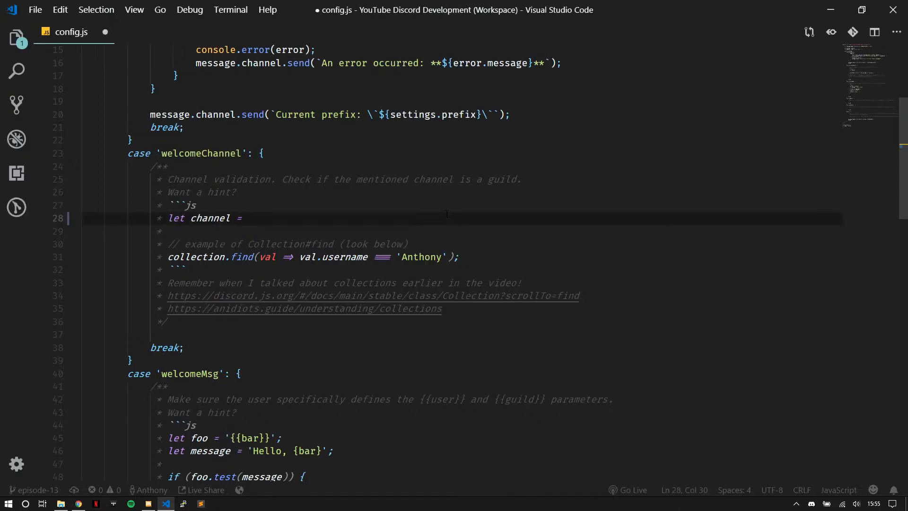
Write message.mentions.channels.find(c => c.name === updated); on line 28 and save config.js.
{"action": "type", "text": "message.mentions.channels.first();"}
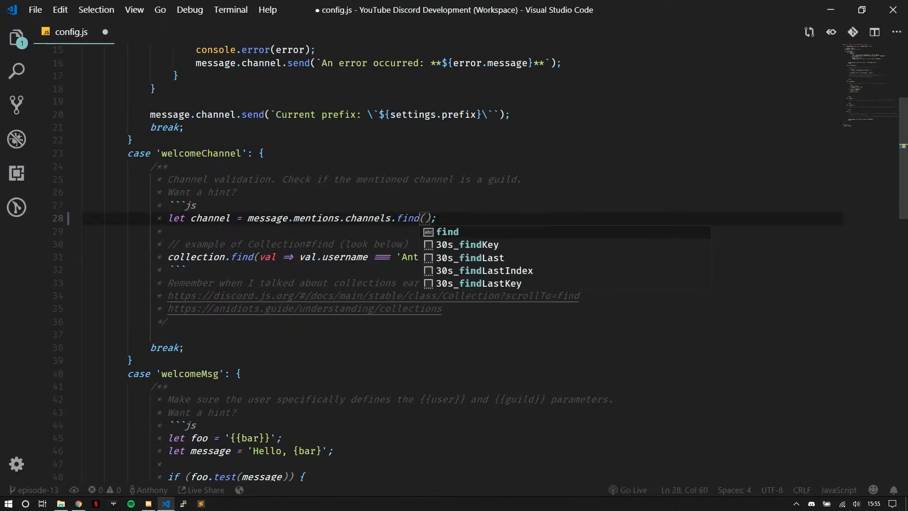
{"action": "type", "text": "c =>"}
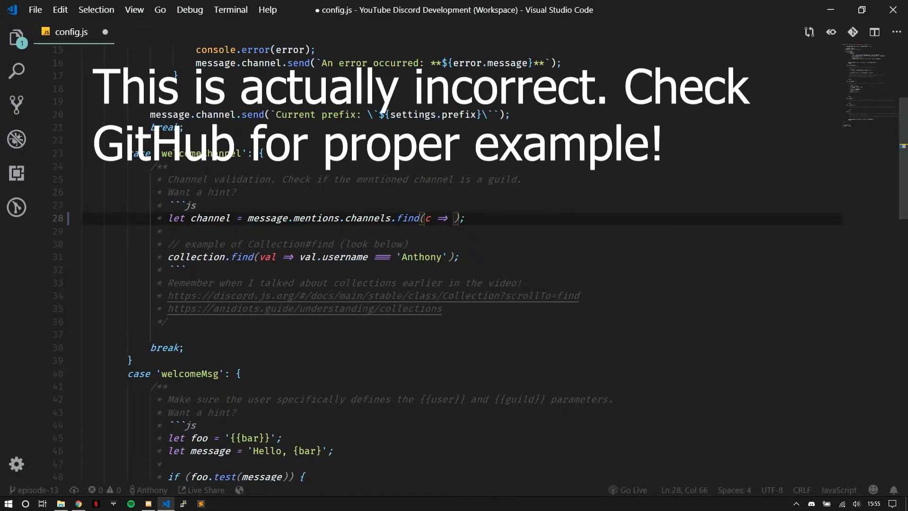
{"action": "type", "text": "c."}
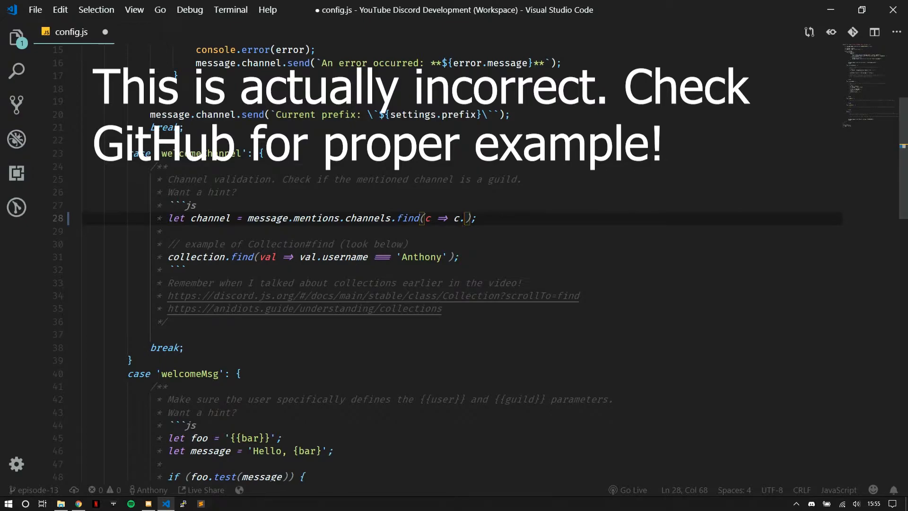
{"action": "type", "text": "name =="}
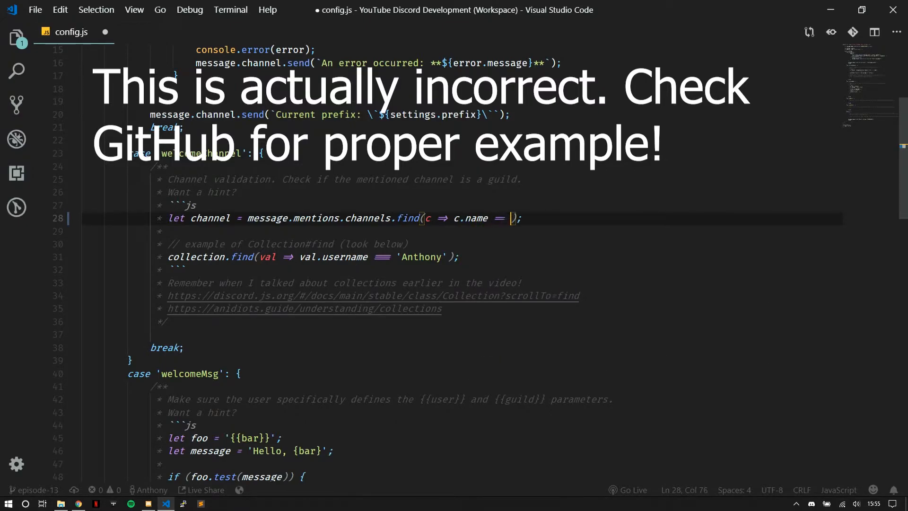
{"action": "type", "text": "updated"}
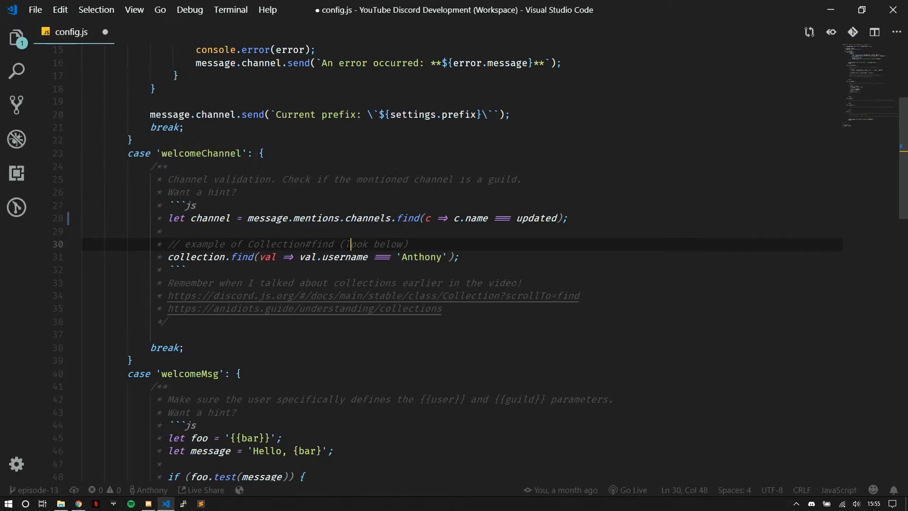
{"action": "scroll", "scroll_direction": "up", "scroll_amount": 3}
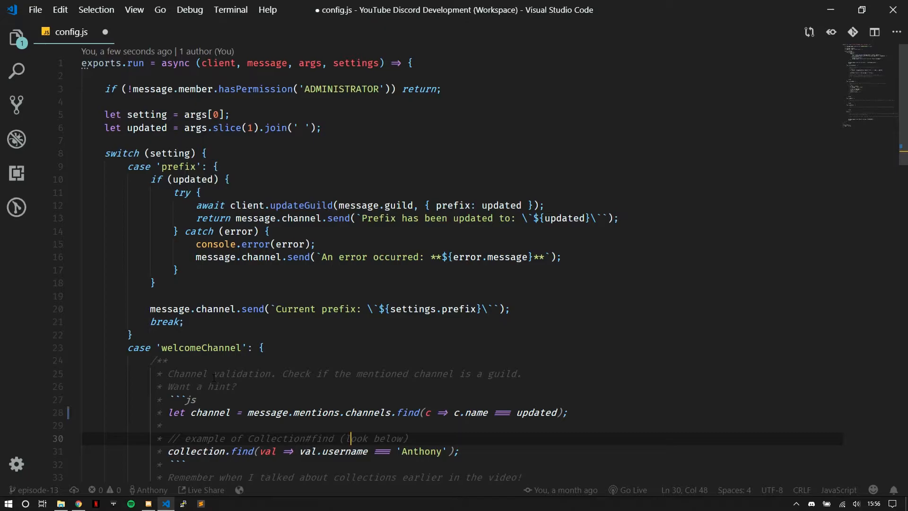
{"action": "key", "text": "ctrl+s"}
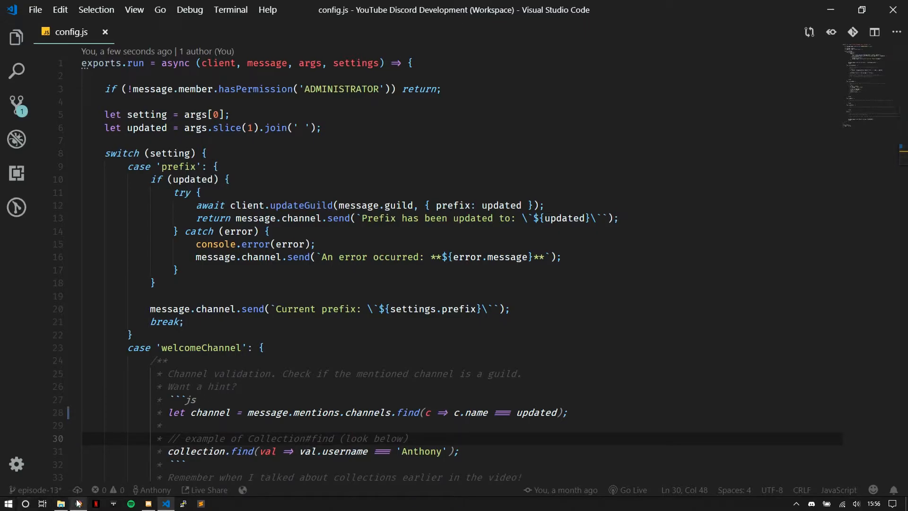
{"action": "left_click", "coordinate": [78, 502]}
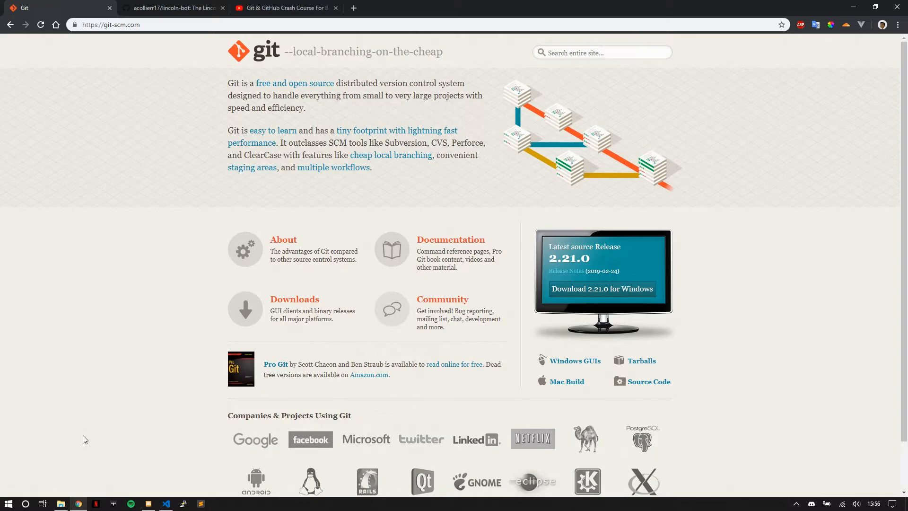
Show the acollierr17/lincoln-bot repository tab, then the Git crash course video tab.
{"action": "left_click", "coordinate": [172, 8]}
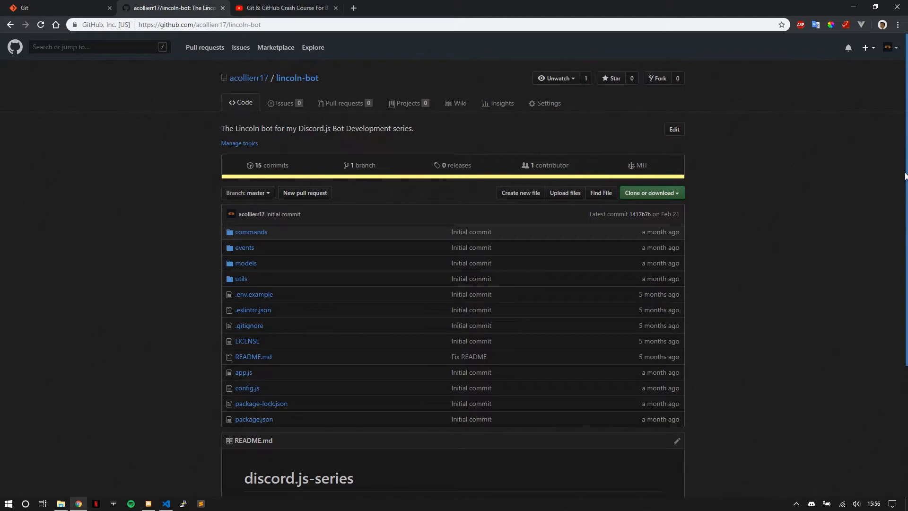
{"action": "mouse_move", "coordinate": [273, 133]}
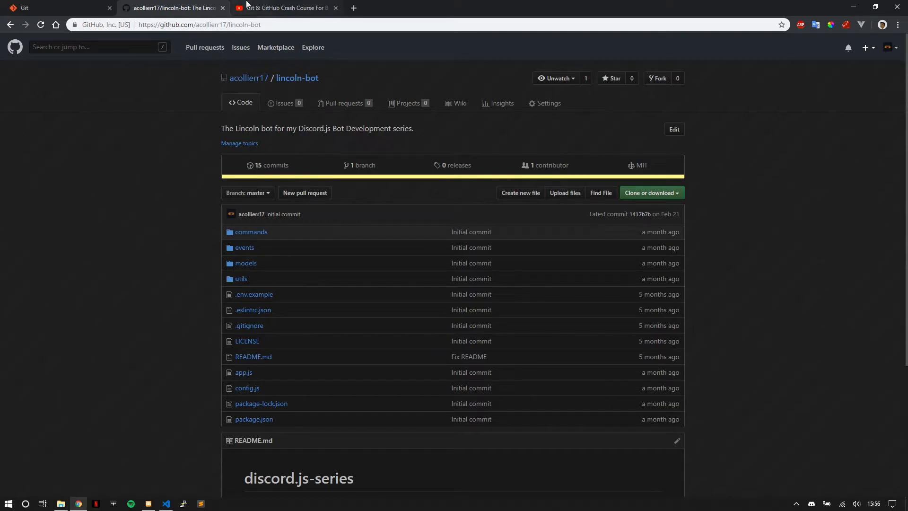
{"action": "left_click", "coordinate": [283, 7]}
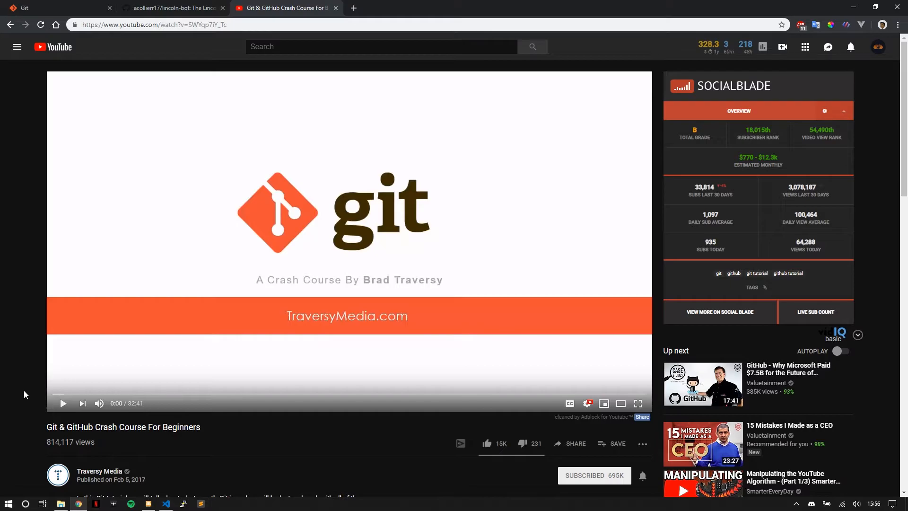
{"action": "mouse_move", "coordinate": [55, 437]}
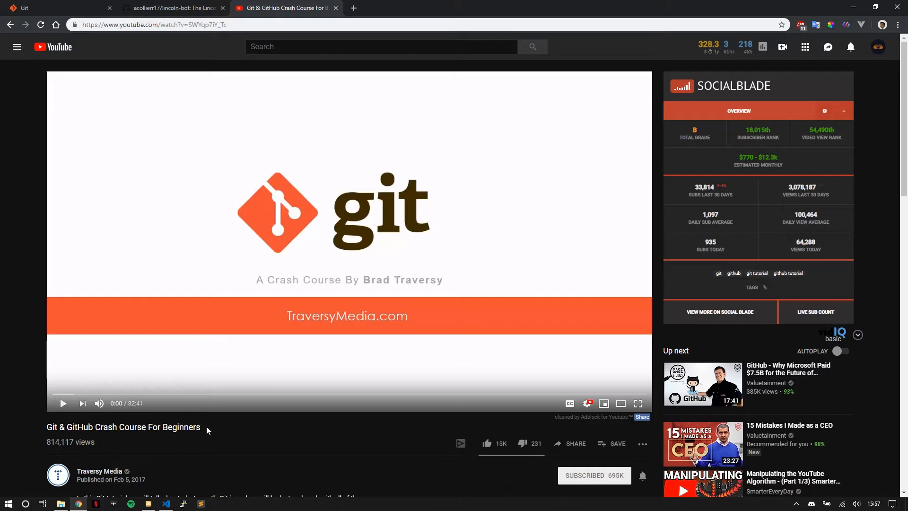
{"action": "mouse_move", "coordinate": [146, 334]}
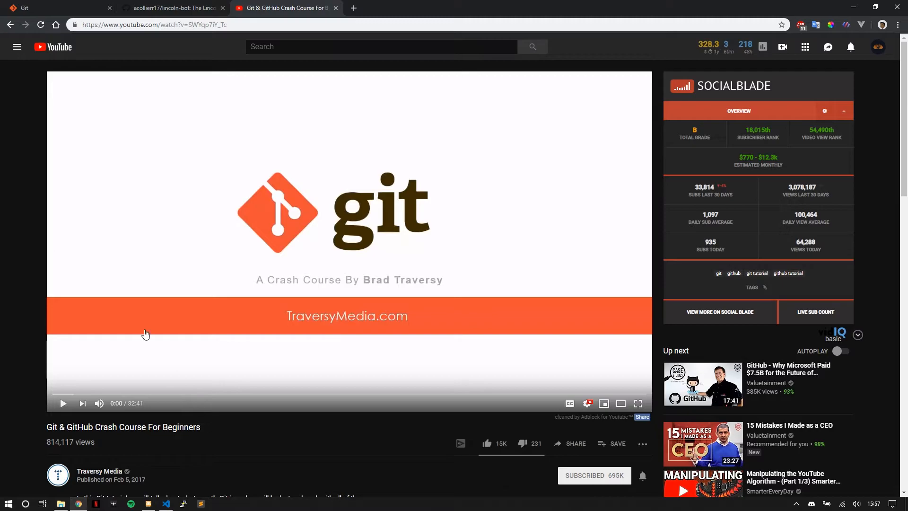
Return from the Git & GitHub crash course video to the lincoln-bot repository tab.
{"action": "left_click", "coordinate": [172, 7]}
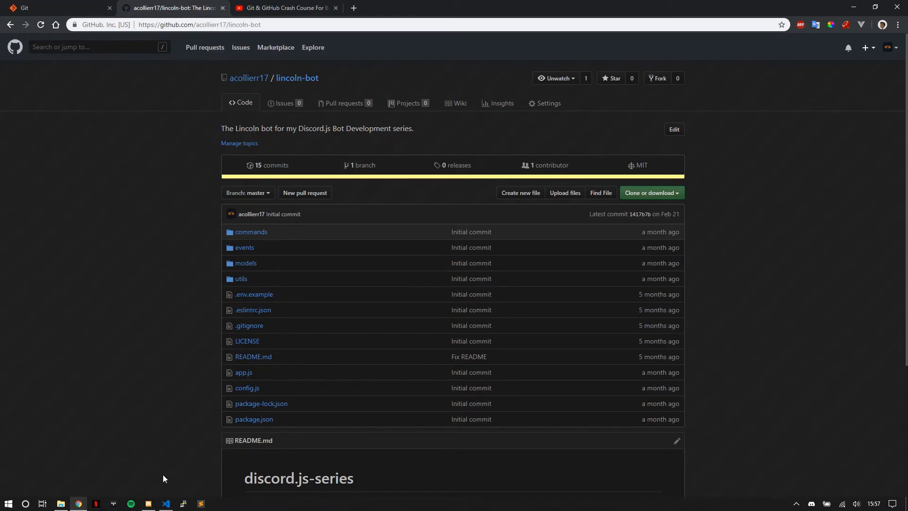
Cycle through VS Code, Discord and the crash course video, then show the lincoln-bot Pull requests list.
{"action": "left_click", "coordinate": [167, 502]}
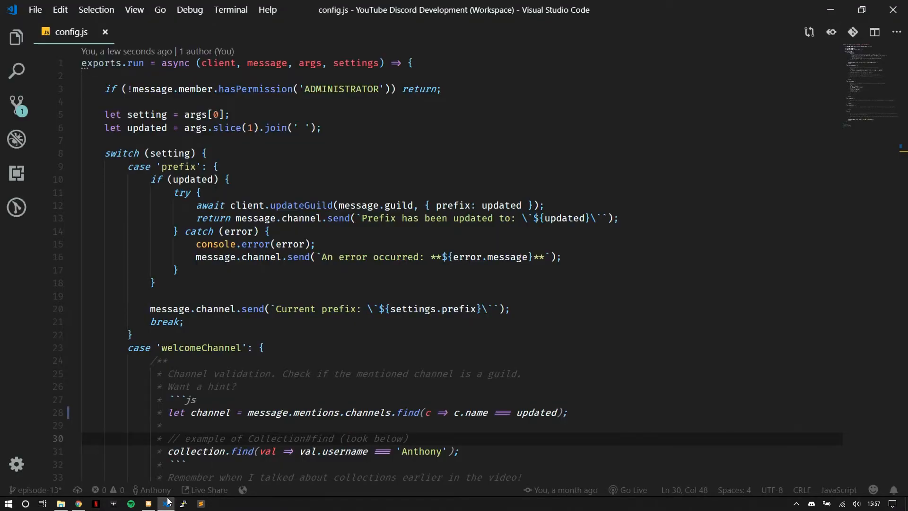
{"action": "scroll", "scroll_direction": "down", "scroll_amount": 3}
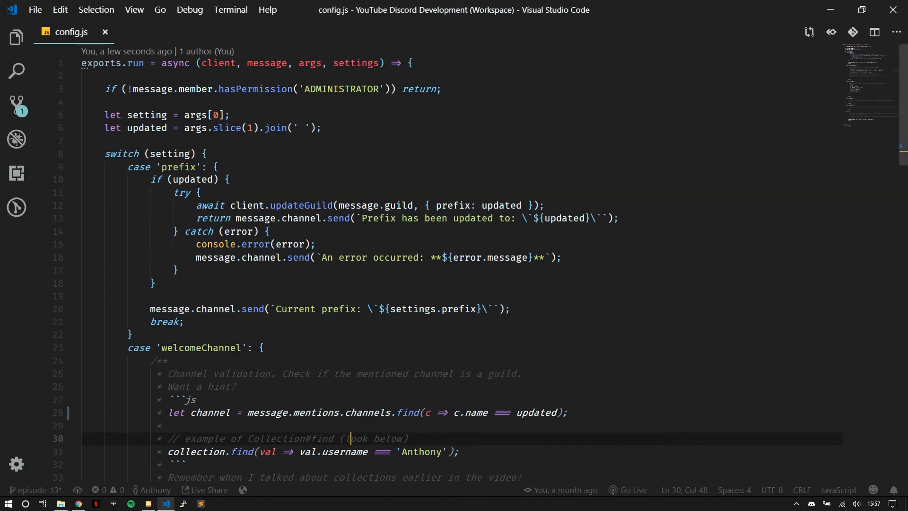
{"action": "left_click", "coordinate": [149, 503]}
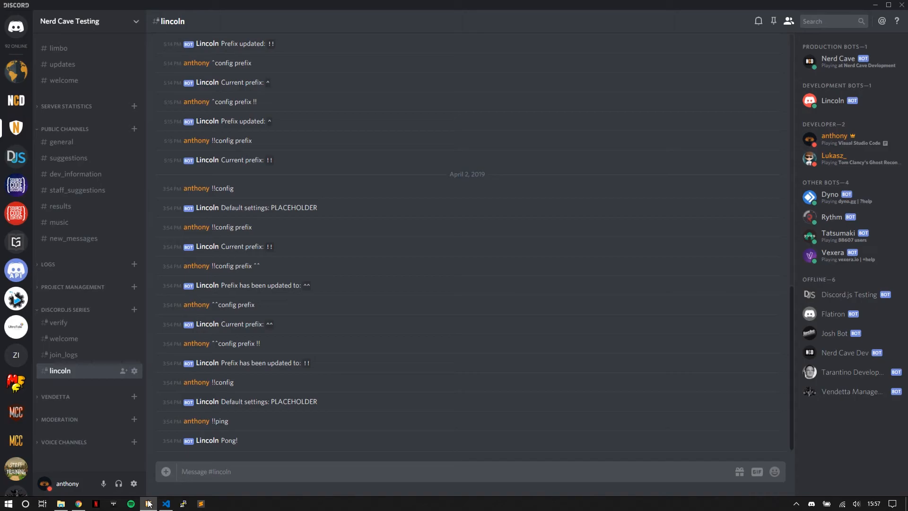
{"action": "left_click", "coordinate": [78, 502]}
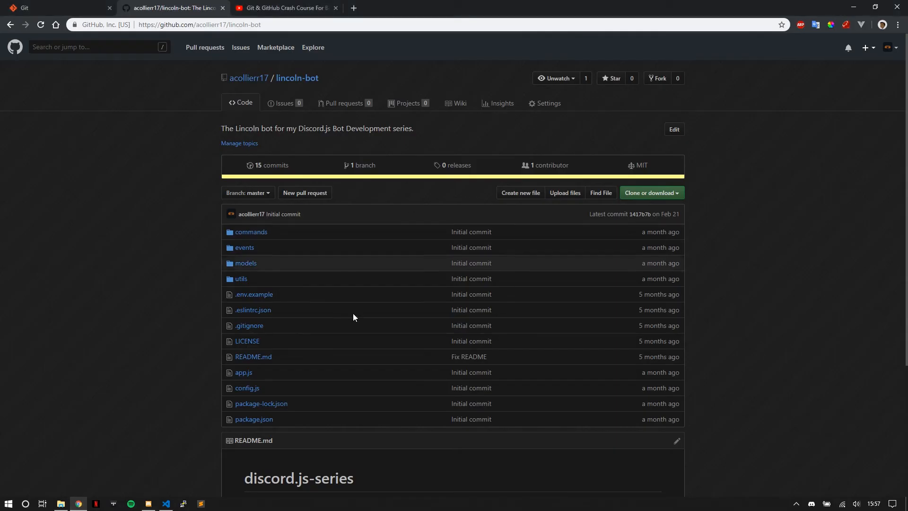
{"action": "mouse_move", "coordinate": [291, 273]}
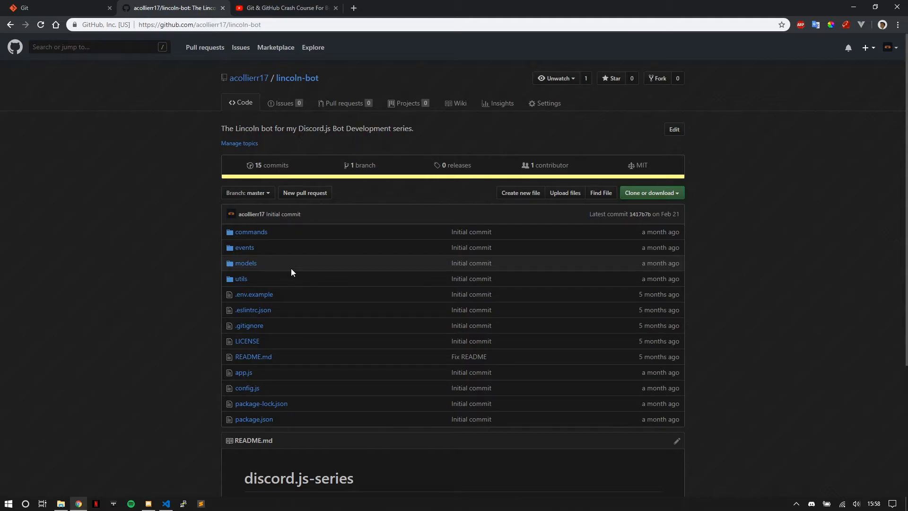
{"action": "left_click", "coordinate": [284, 8]}
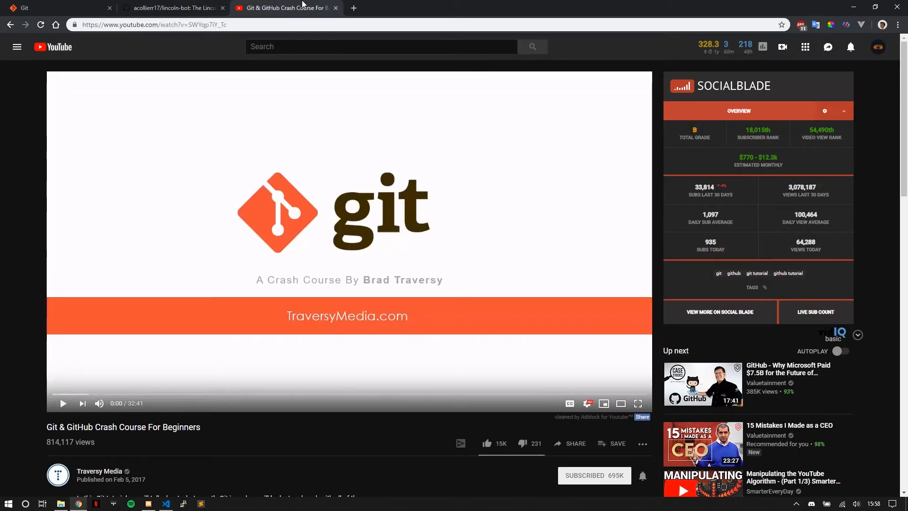
{"action": "left_click", "coordinate": [174, 7]}
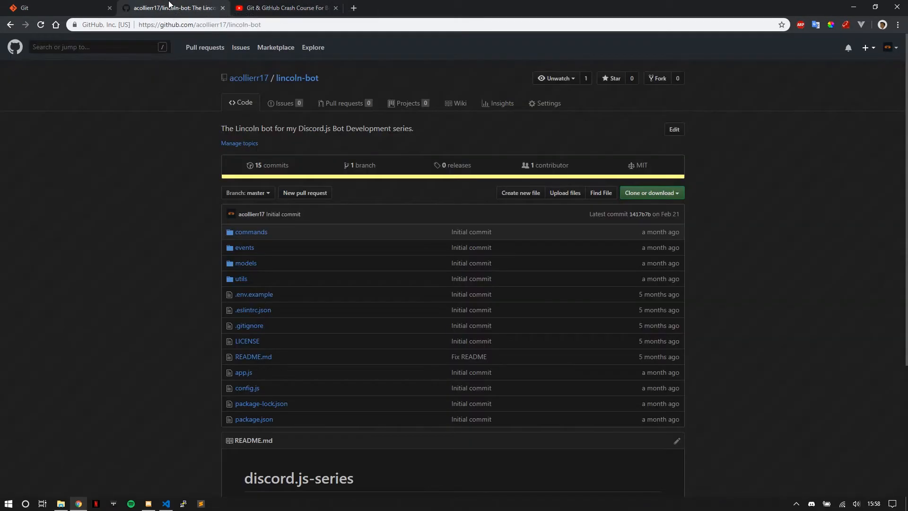
{"action": "mouse_move", "coordinate": [147, 171]}
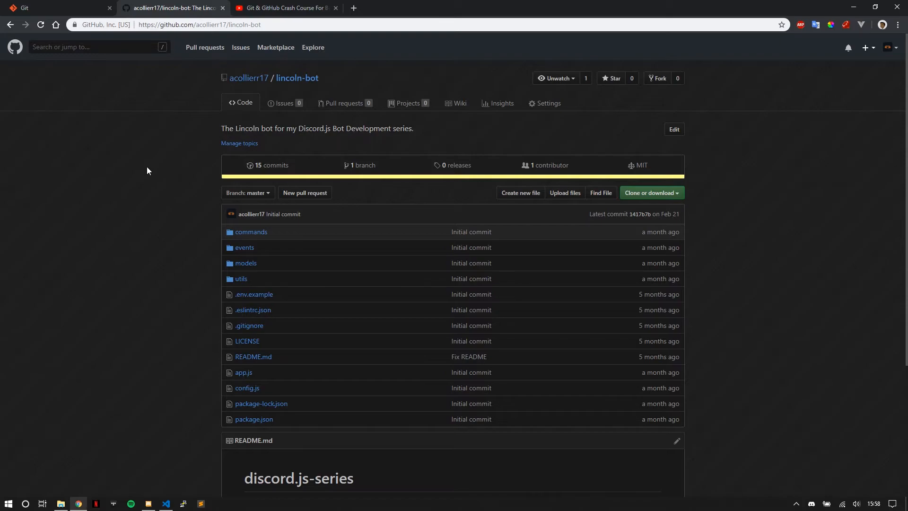
{"action": "mouse_move", "coordinate": [167, 236]}
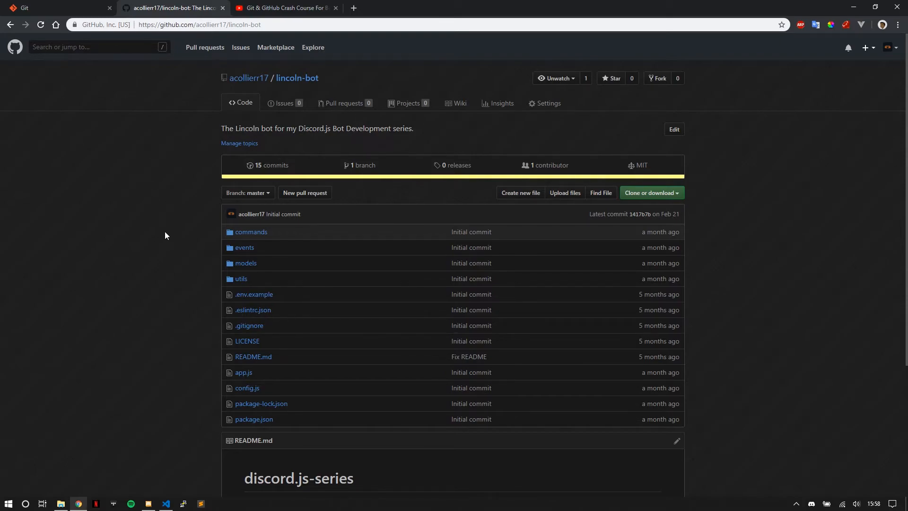
{"action": "mouse_move", "coordinate": [344, 103]}
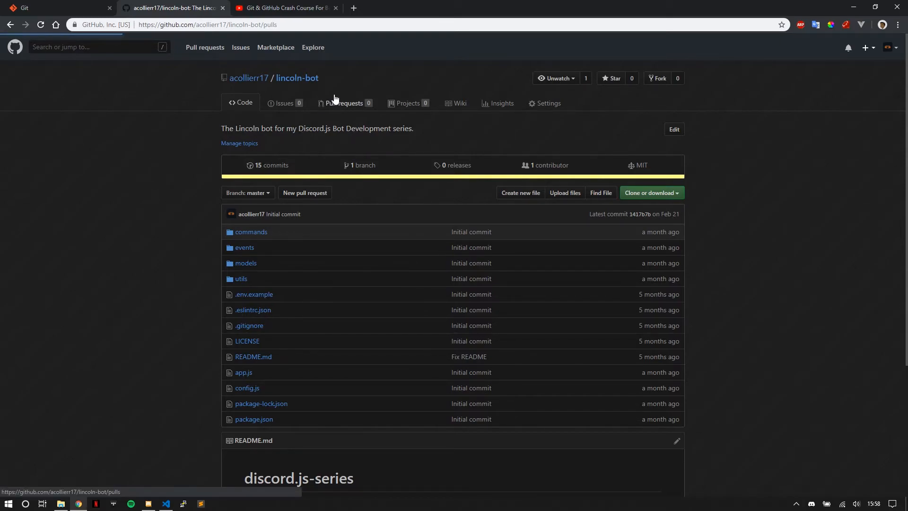
{"action": "left_click", "coordinate": [346, 103]}
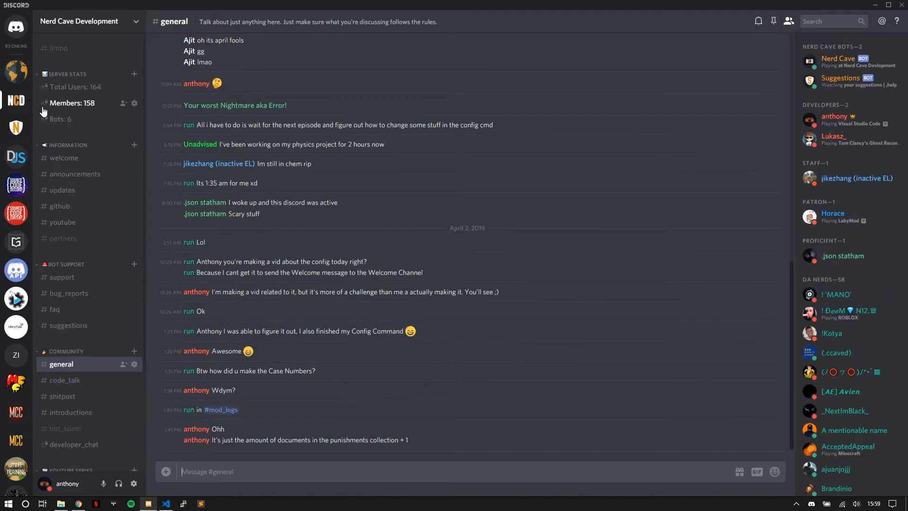
{"action": "mouse_move", "coordinate": [16, 127]}
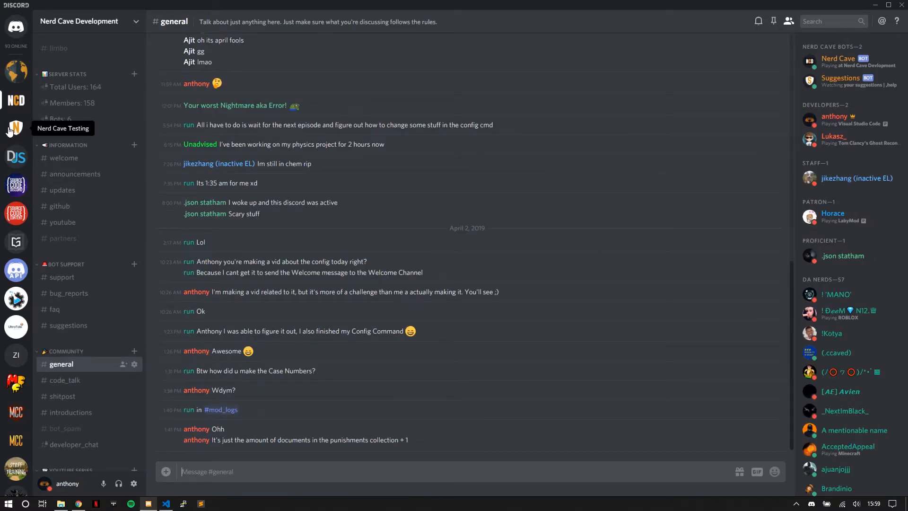
Bring the browser with the lincoln-bot pull requests list back in front.
{"action": "left_click", "coordinate": [78, 502]}
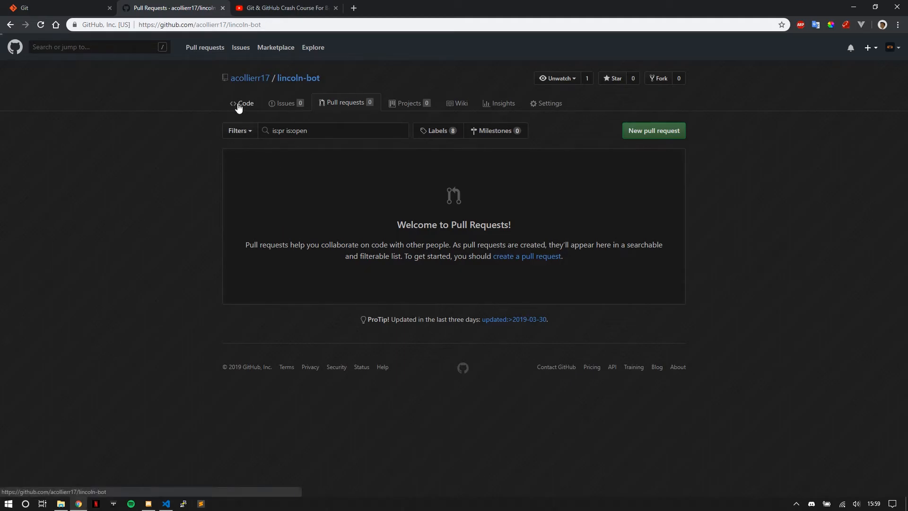
Return from the empty pull requests list to the repository's Code file listing.
{"action": "left_click", "coordinate": [244, 103]}
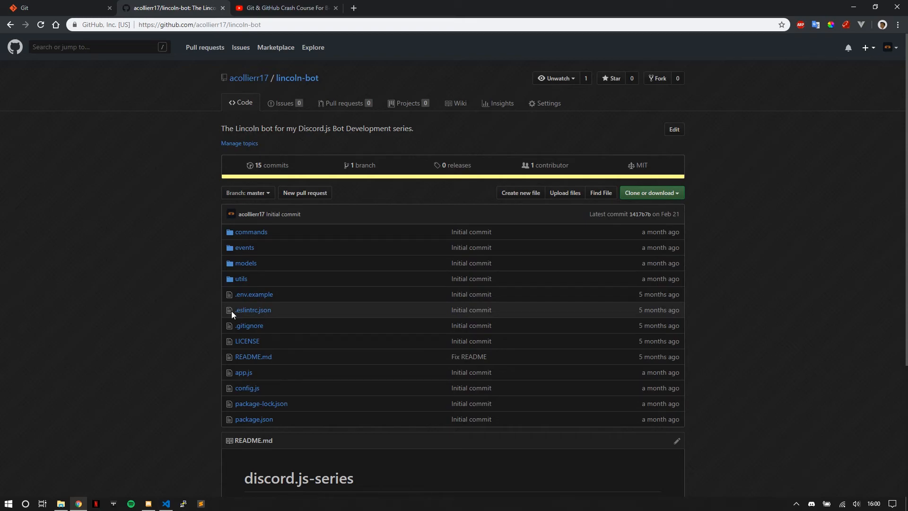
{"action": "mouse_move", "coordinate": [254, 419]}
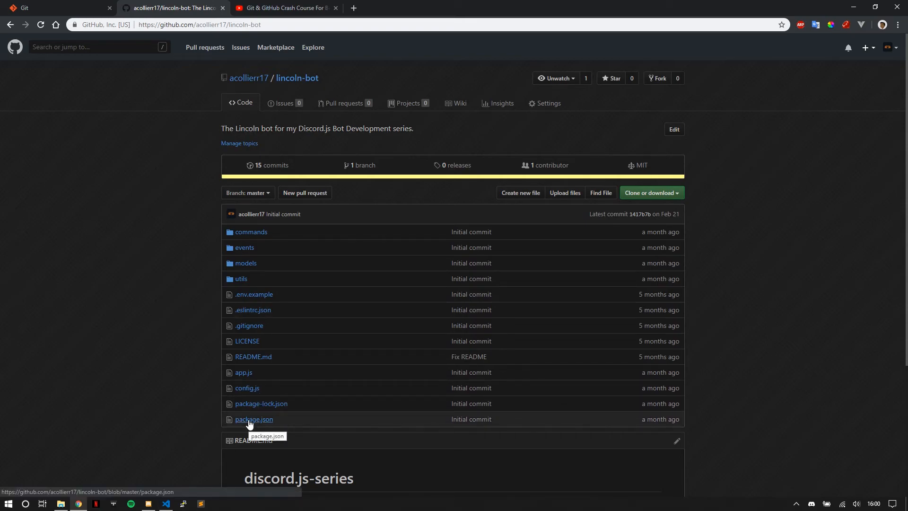
View package.json with its test script, then return to the lincoln-bot file list.
{"action": "left_click", "coordinate": [254, 419]}
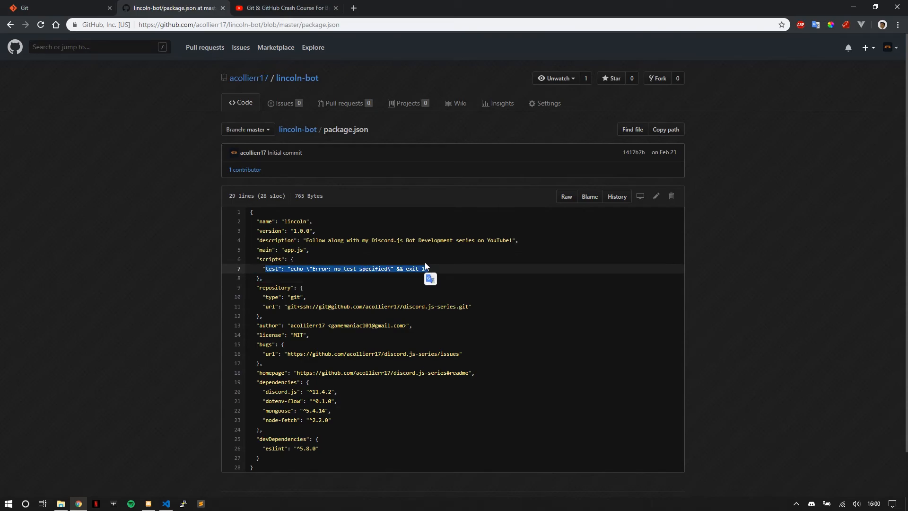
{"action": "left_click", "coordinate": [297, 78]}
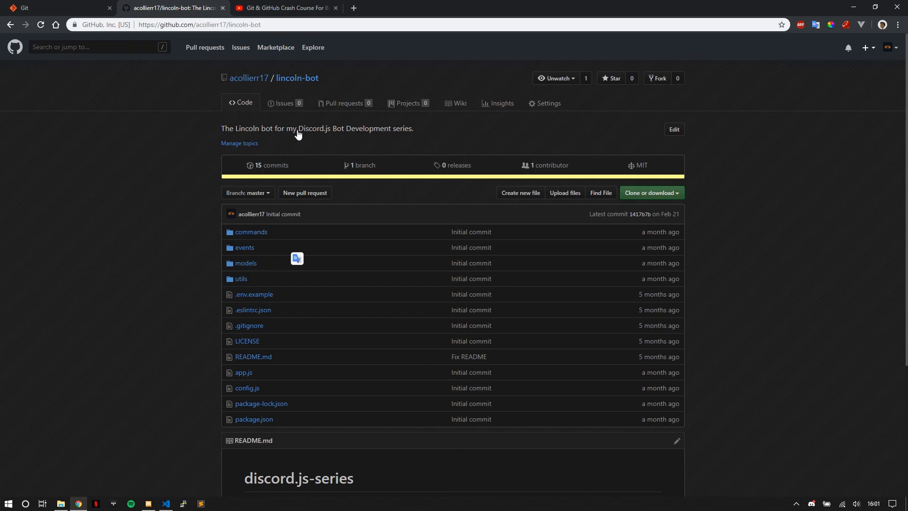
{"action": "left_click", "coordinate": [284, 8]}
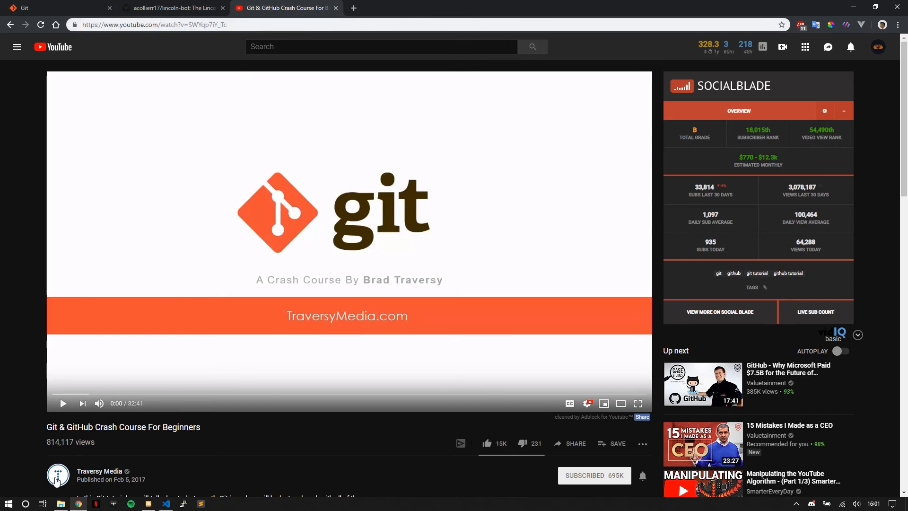
{"action": "mouse_move", "coordinate": [35, 374]}
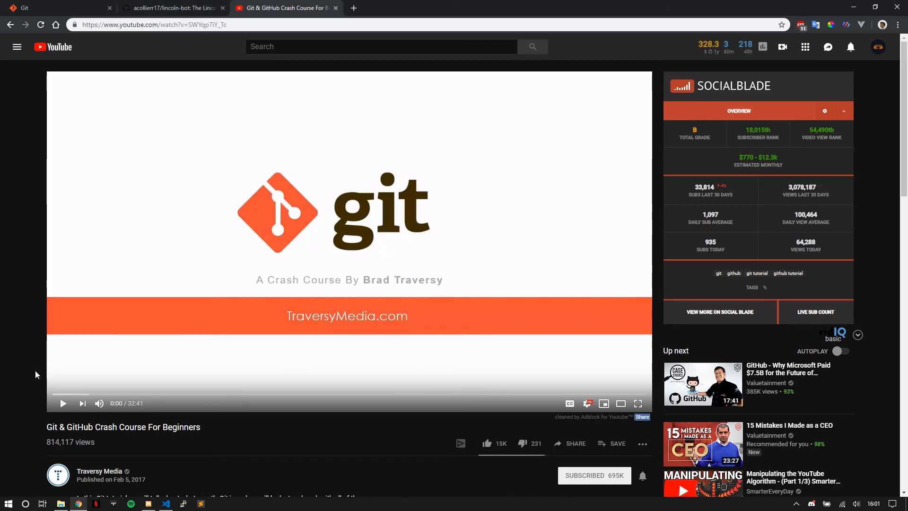
{"action": "mouse_move", "coordinate": [94, 210]}
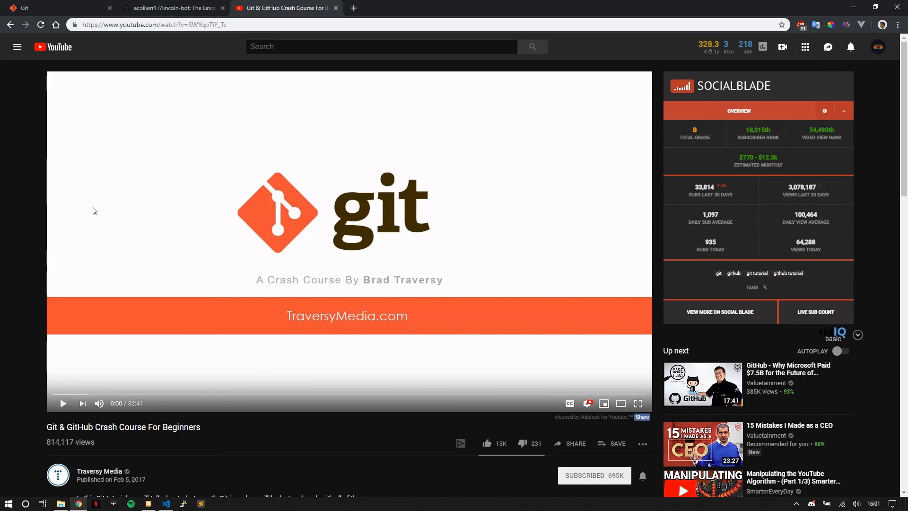
{"action": "left_click", "coordinate": [172, 8]}
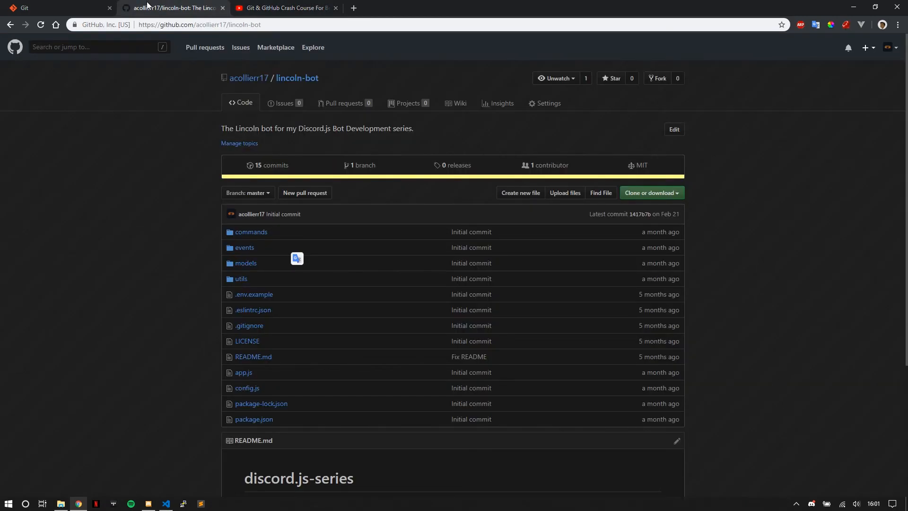
{"action": "mouse_move", "coordinate": [87, 172]}
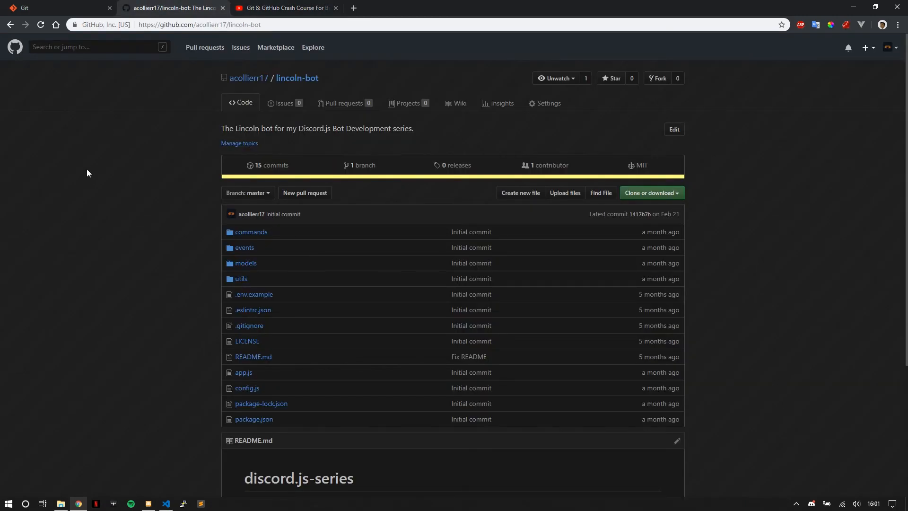